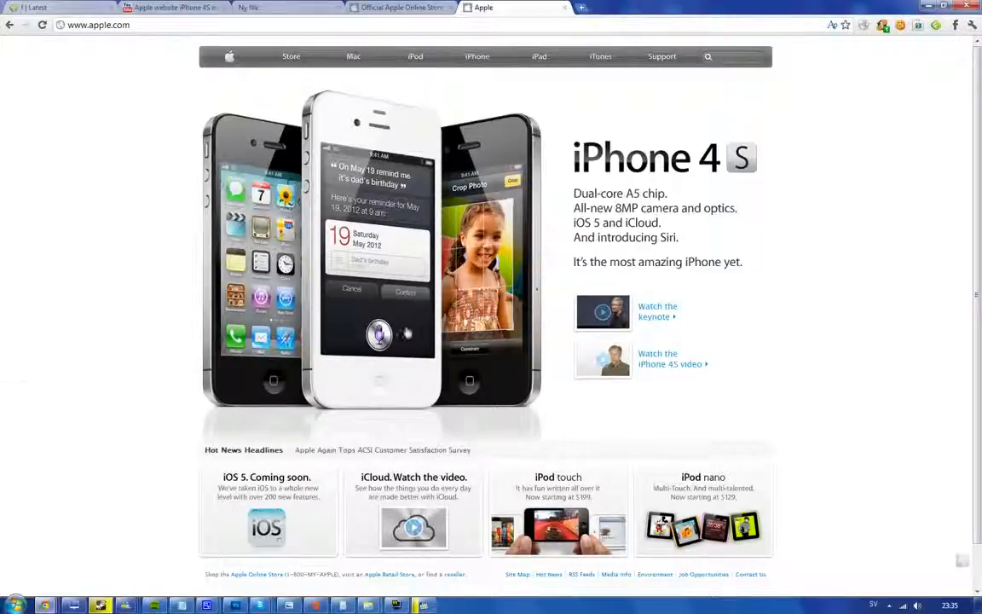
Go to the Apple Online Store from the apple.com iPhone 4S home page.
{"action": "left_click", "coordinate": [291, 57]}
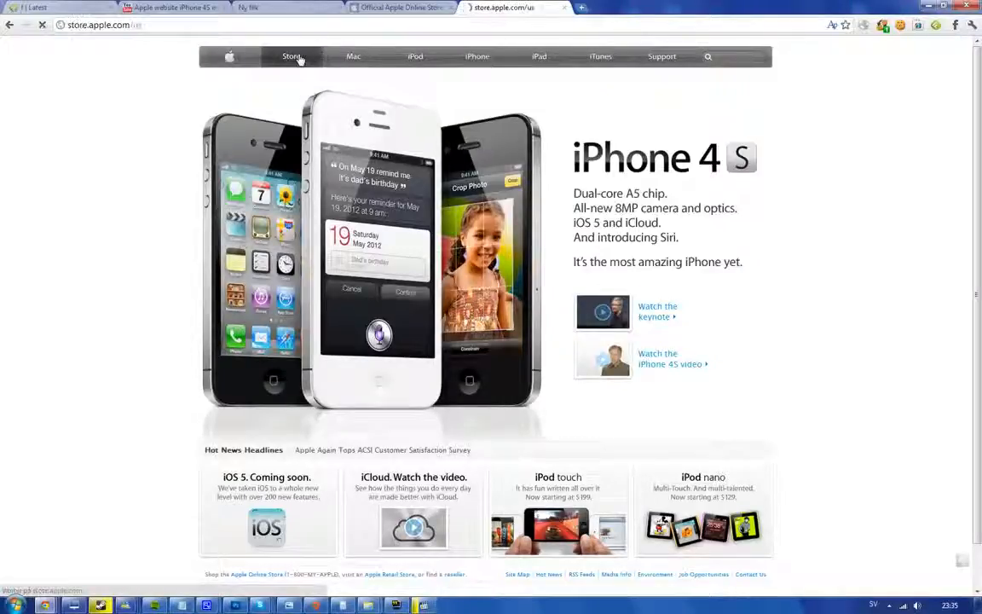
Load the Apple Store welcome page showing product prices, including iPhone from $0.
{"action": "left_click", "coordinate": [291, 57]}
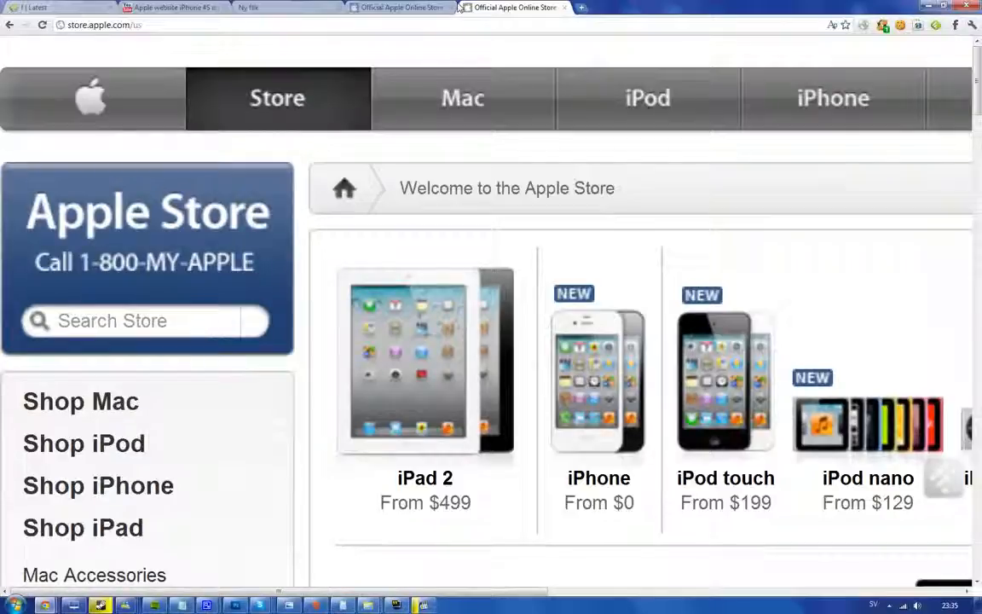
{"action": "mouse_move", "coordinate": [726, 477]}
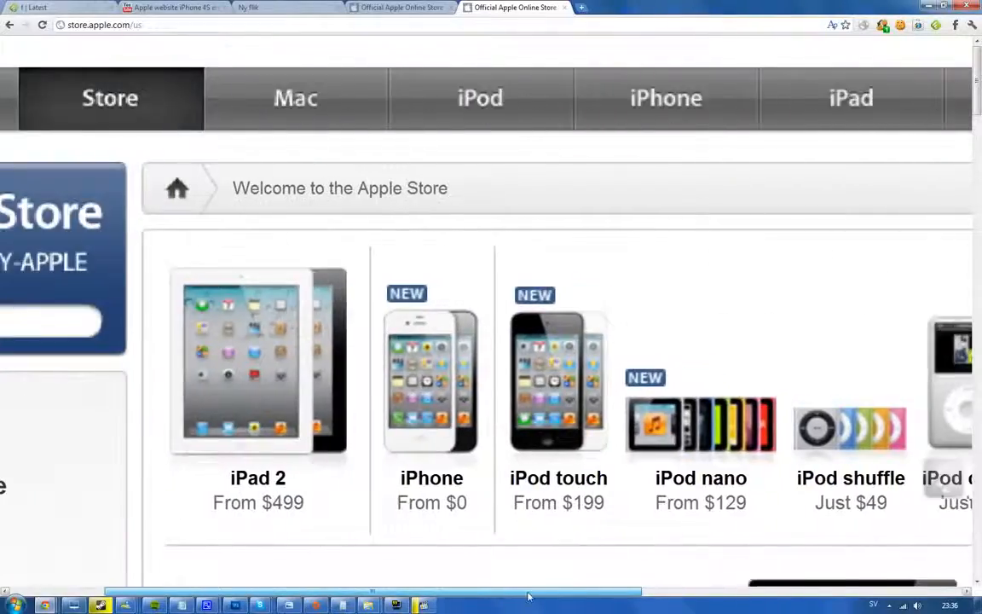
{"action": "right_click", "coordinate": [559, 383]}
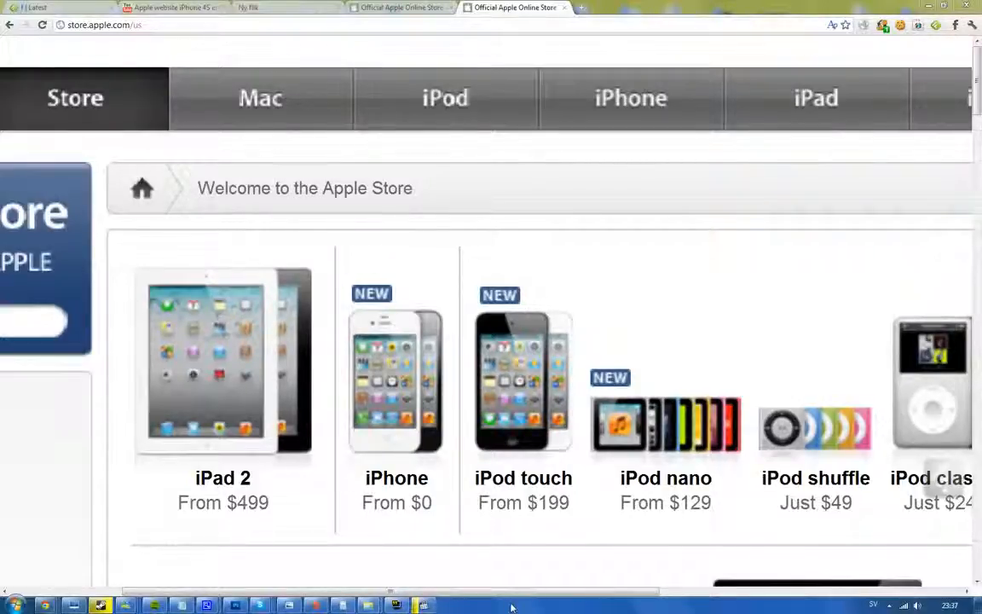
{"action": "mouse_move", "coordinate": [396, 477]}
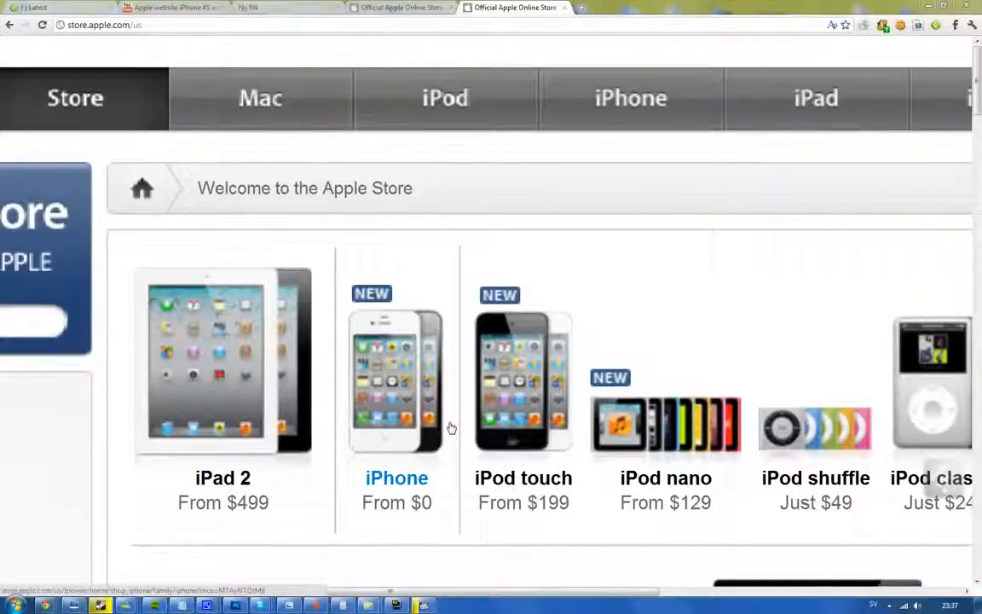
{"action": "left_click", "coordinate": [396, 477]}
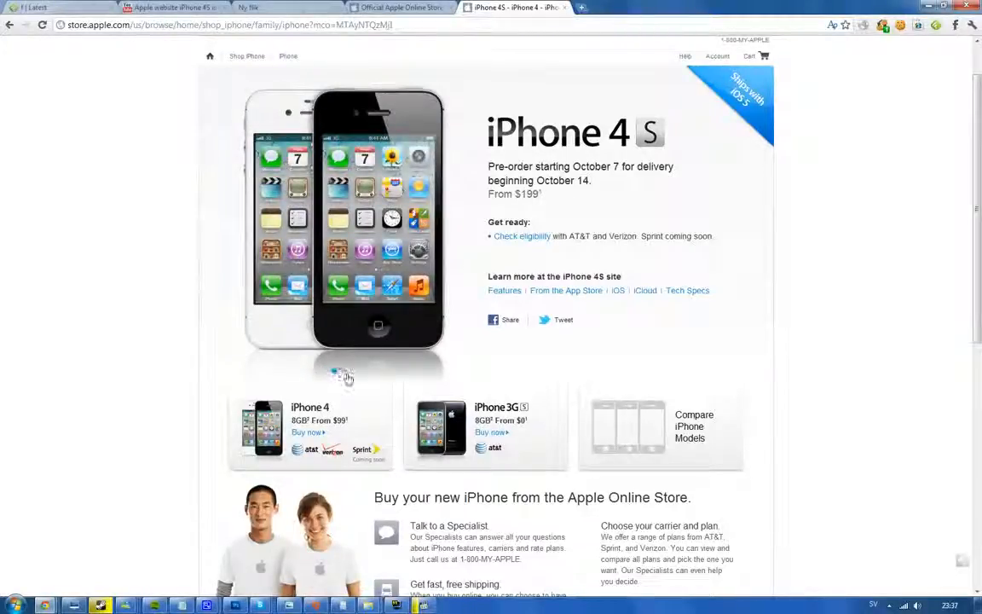
{"action": "left_click", "coordinate": [346, 371]}
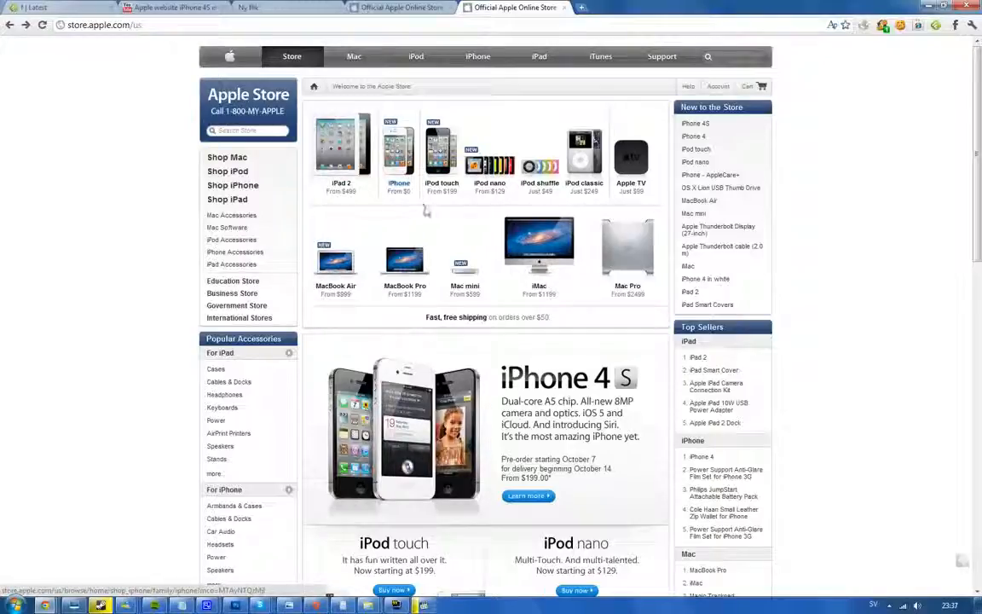
{"action": "mouse_move", "coordinate": [408, 201]}
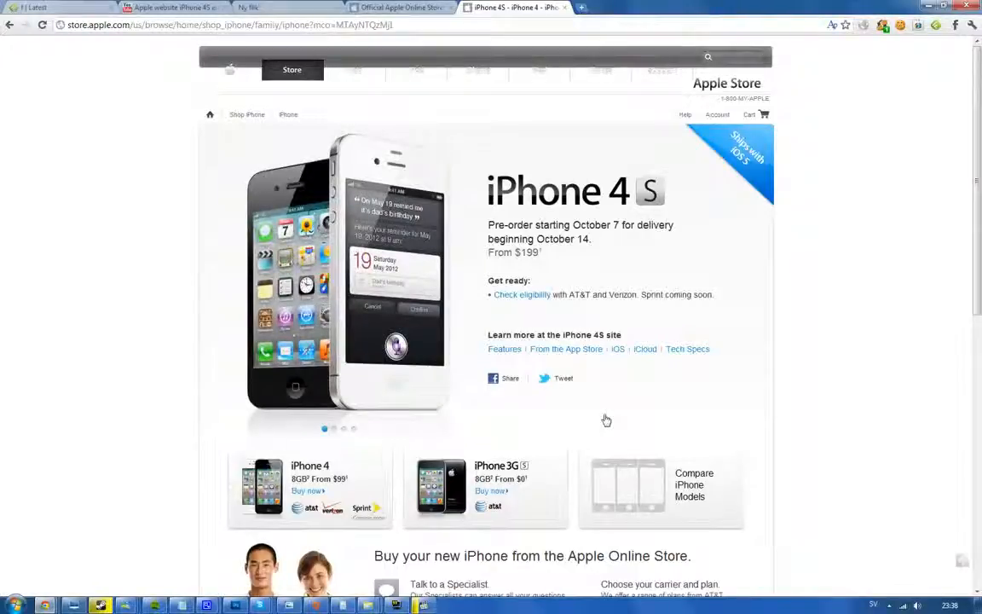
{"action": "mouse_move", "coordinate": [588, 426]}
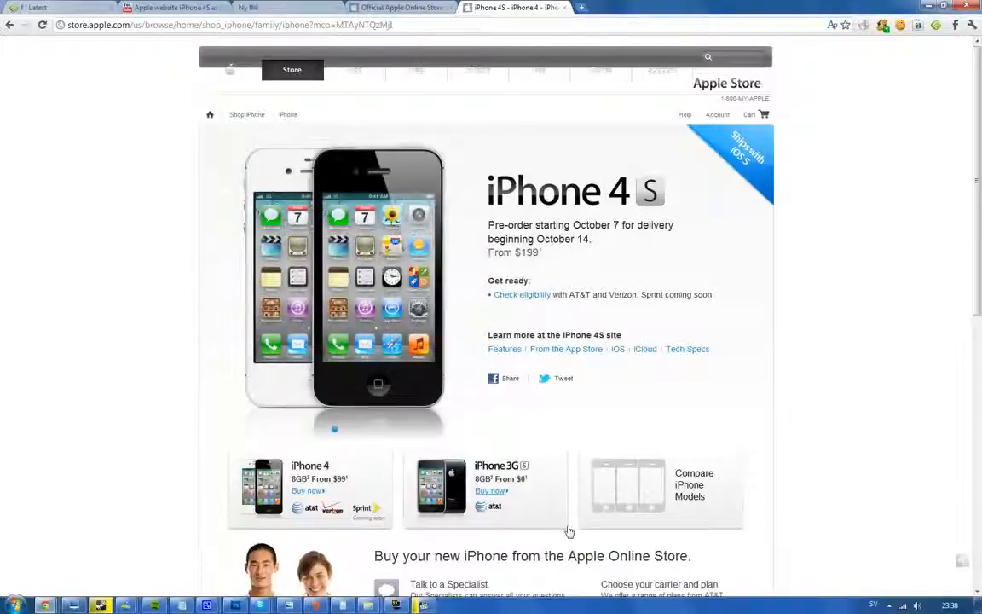
{"action": "mouse_move", "coordinate": [570, 537]}
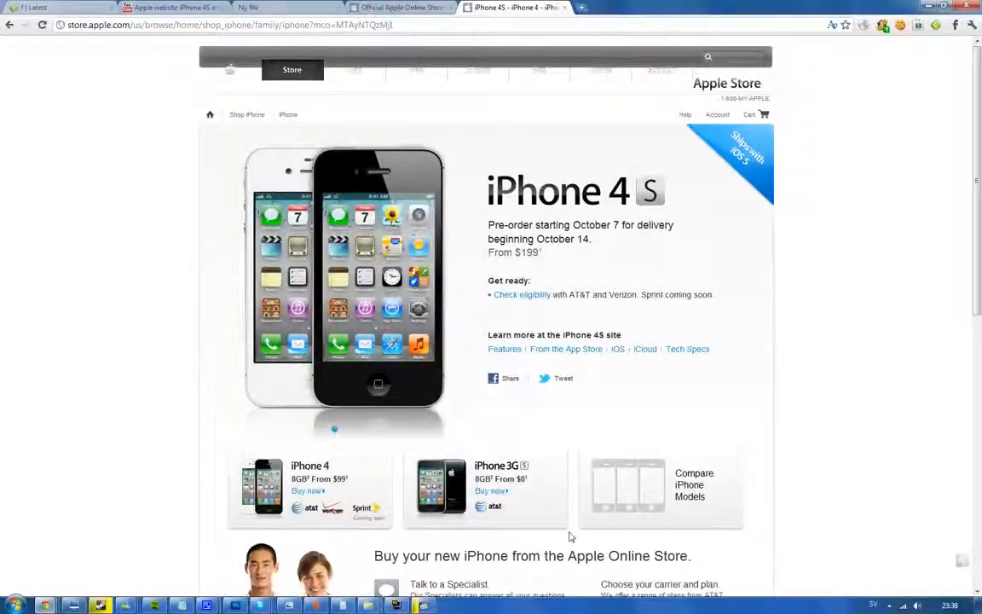